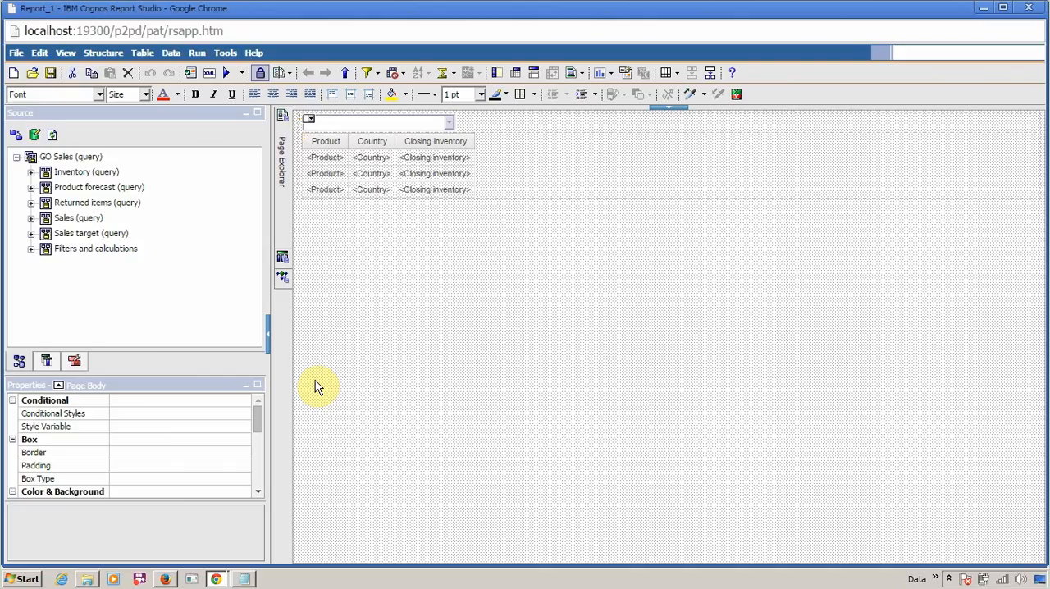
mouse_move(437, 375)
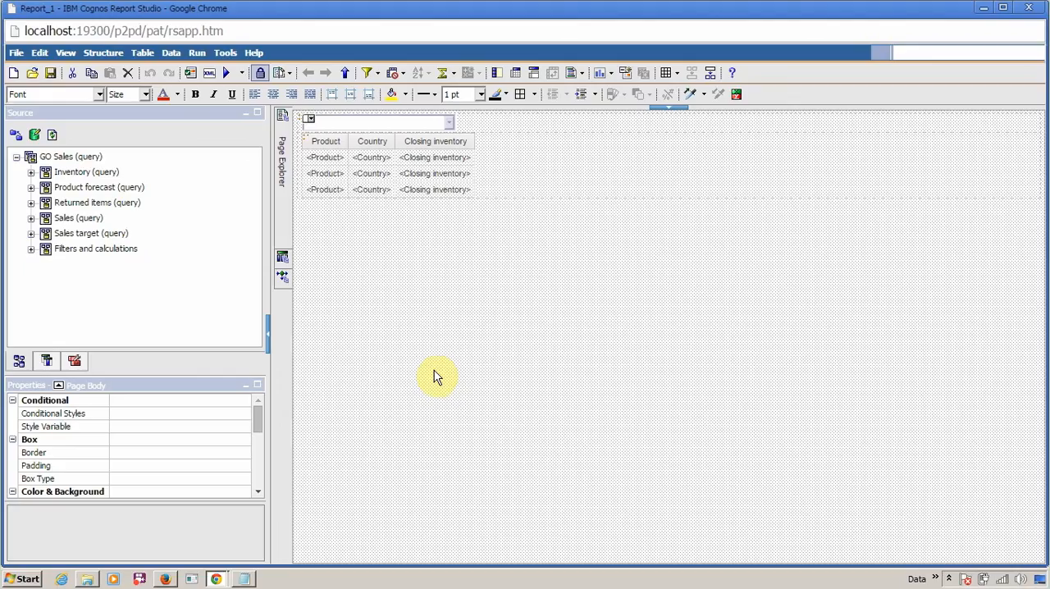
- Copy the report's XML specification via Tools > Copy Report to Clipboard
click(224, 53)
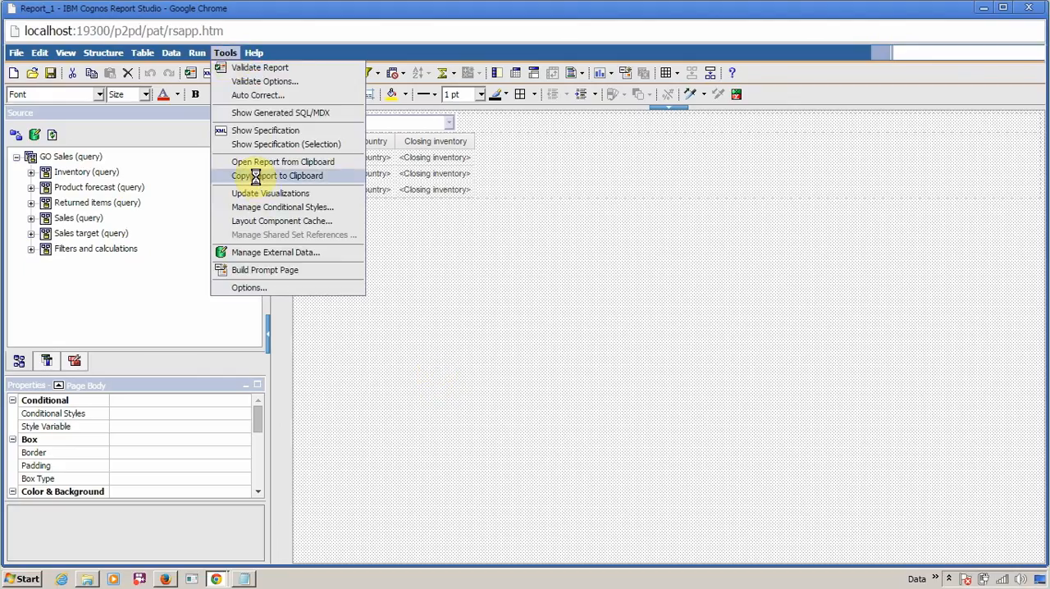
click(282, 175)
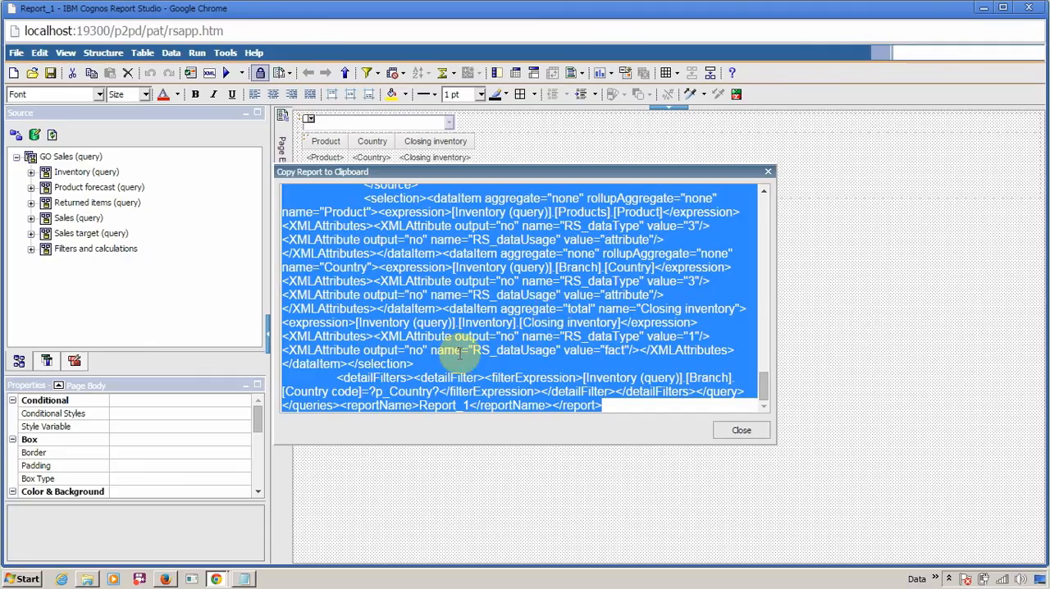
click(740, 430)
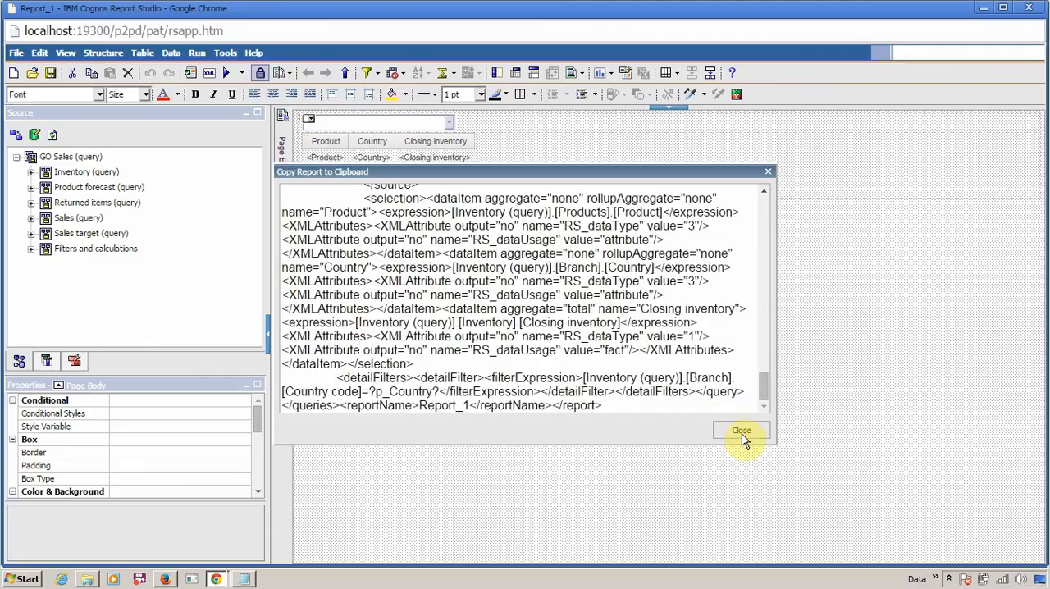
- Close the copied-XML window and scroll down through the specification
click(741, 430)
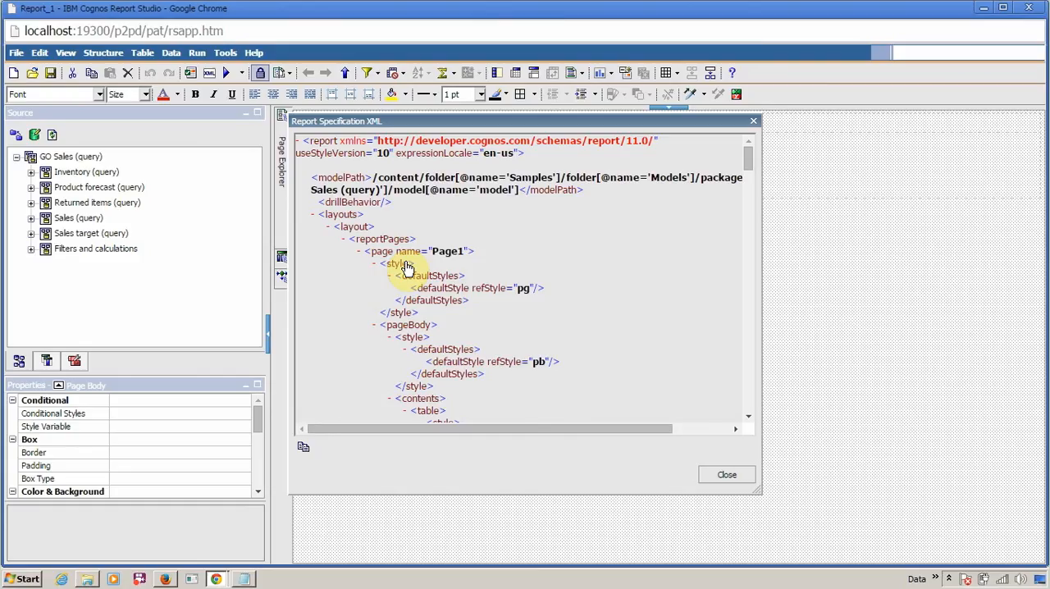
scroll(down, 3)
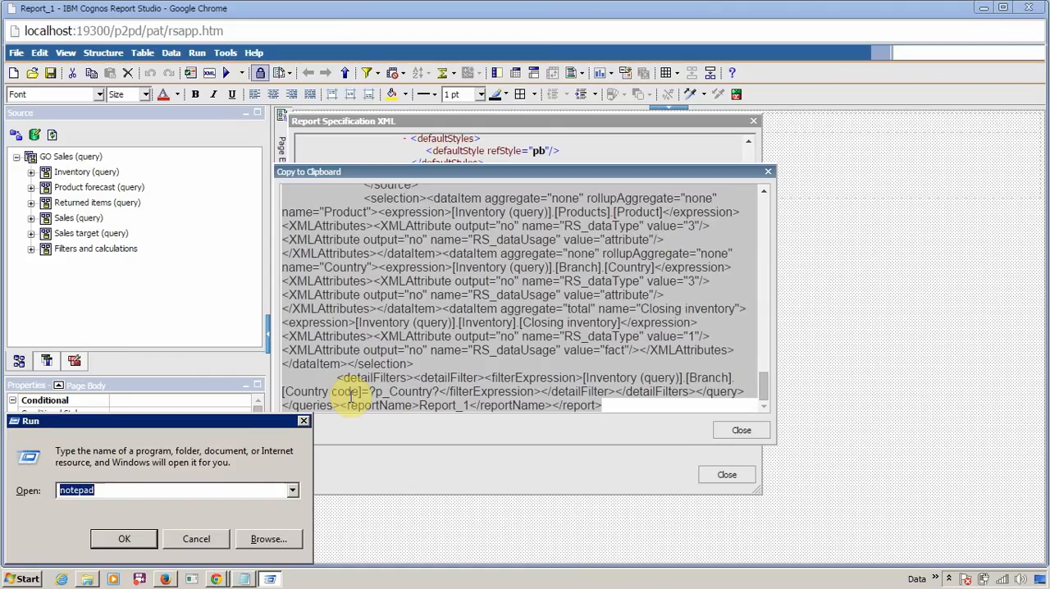
- Launch Notepad and save the pasted XML to the desktop as 'My Report'
click(124, 538)
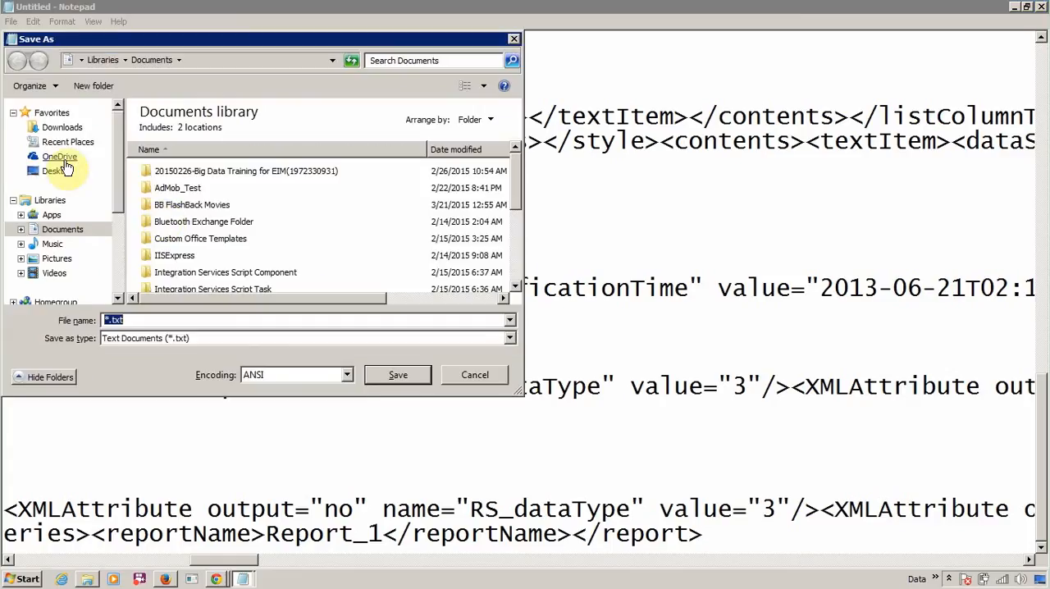
click(54, 171)
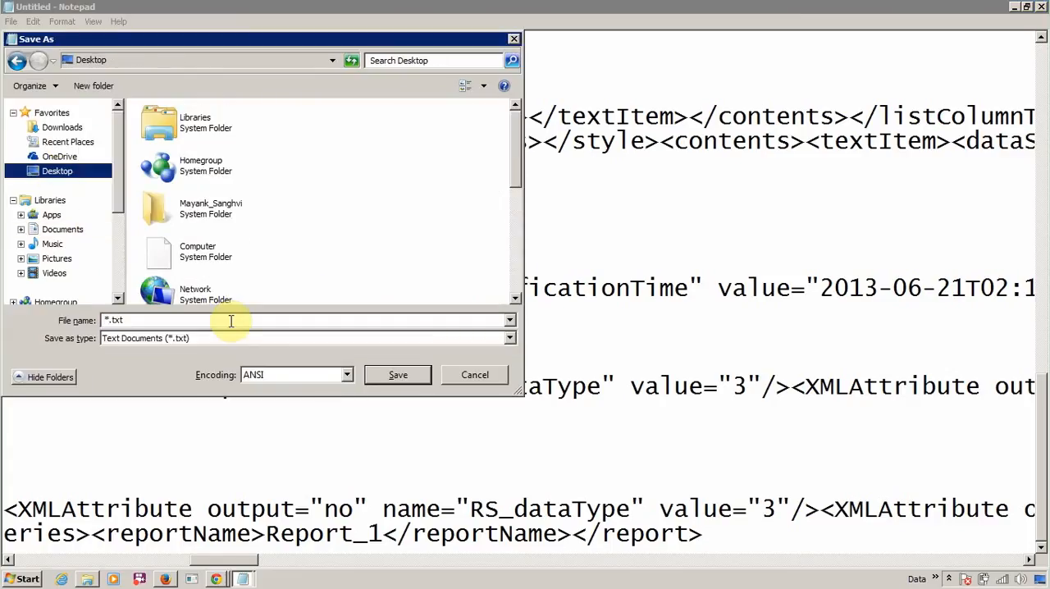
text(My Rep)
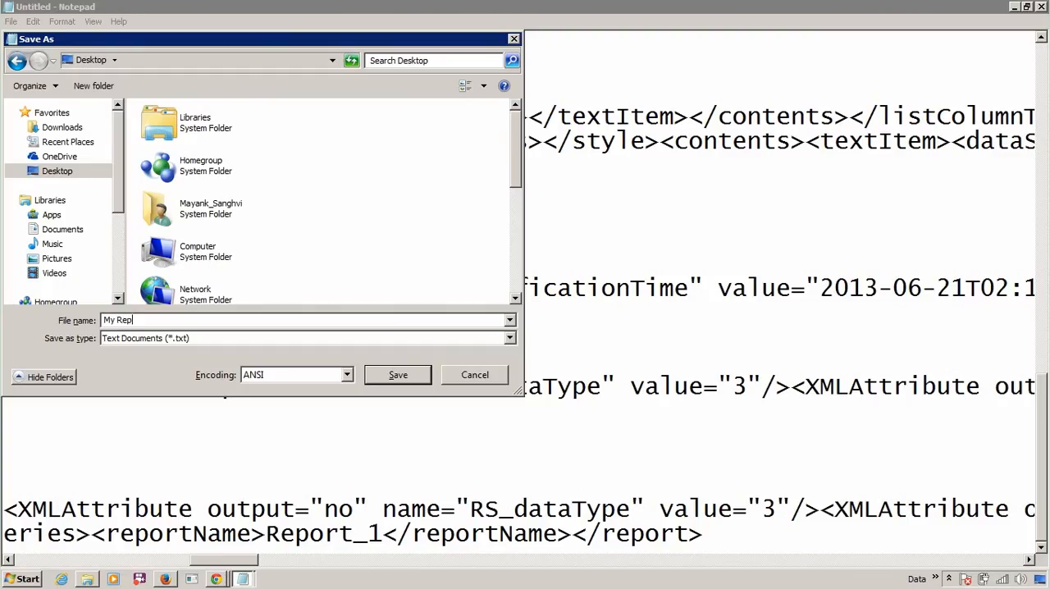
text(ort)
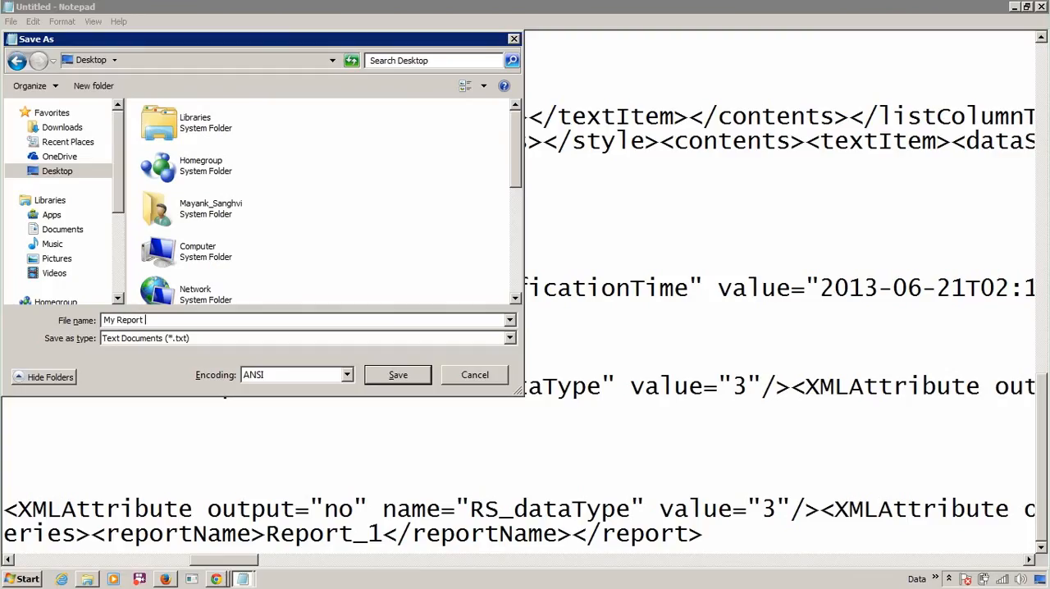
click(397, 374)
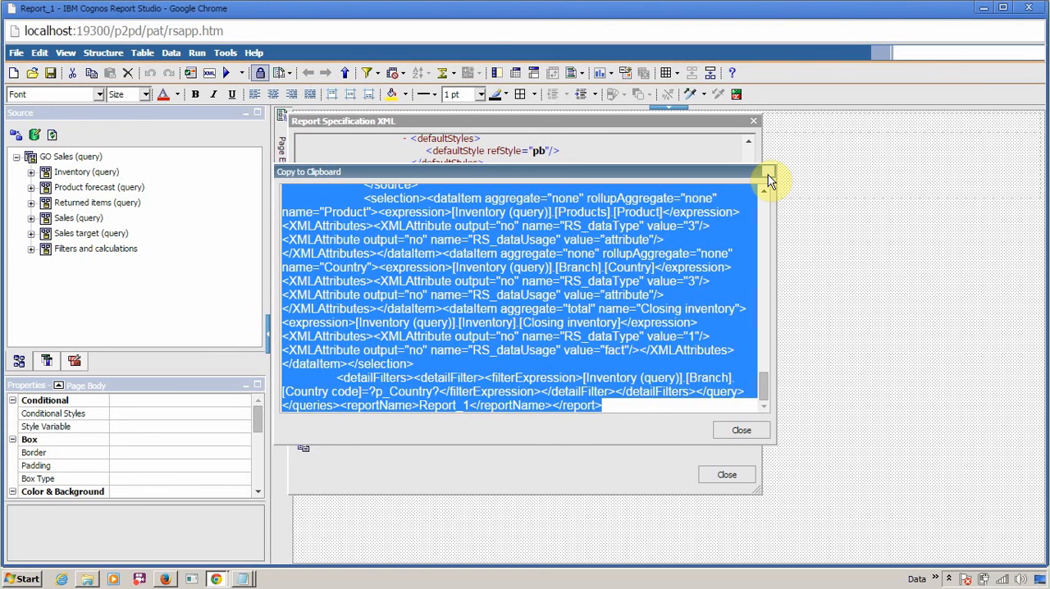
- Close the XML window, create a new blank report, and switch to Explorer
click(741, 430)
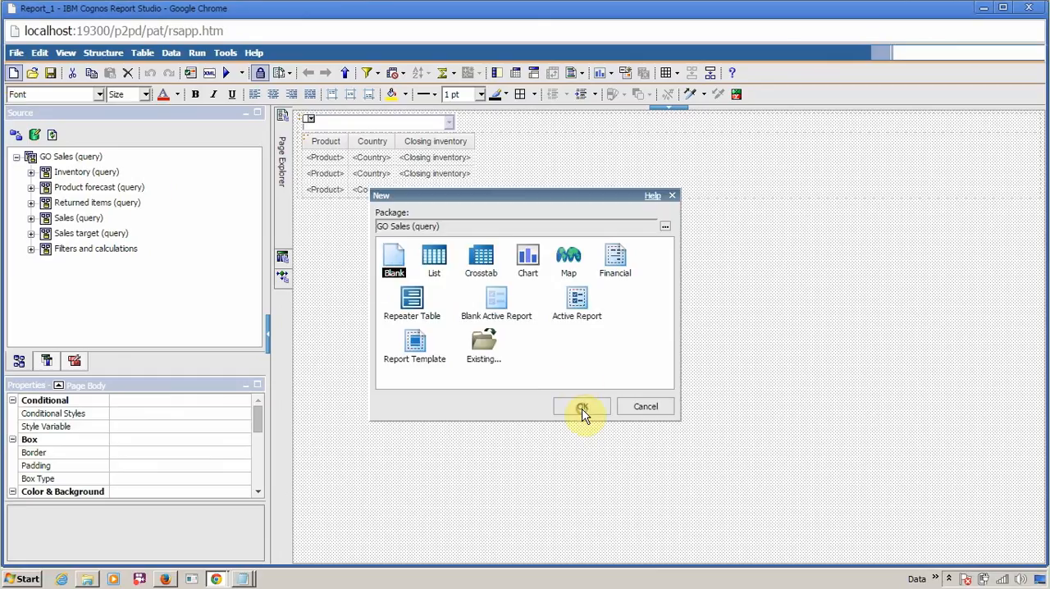
click(582, 406)
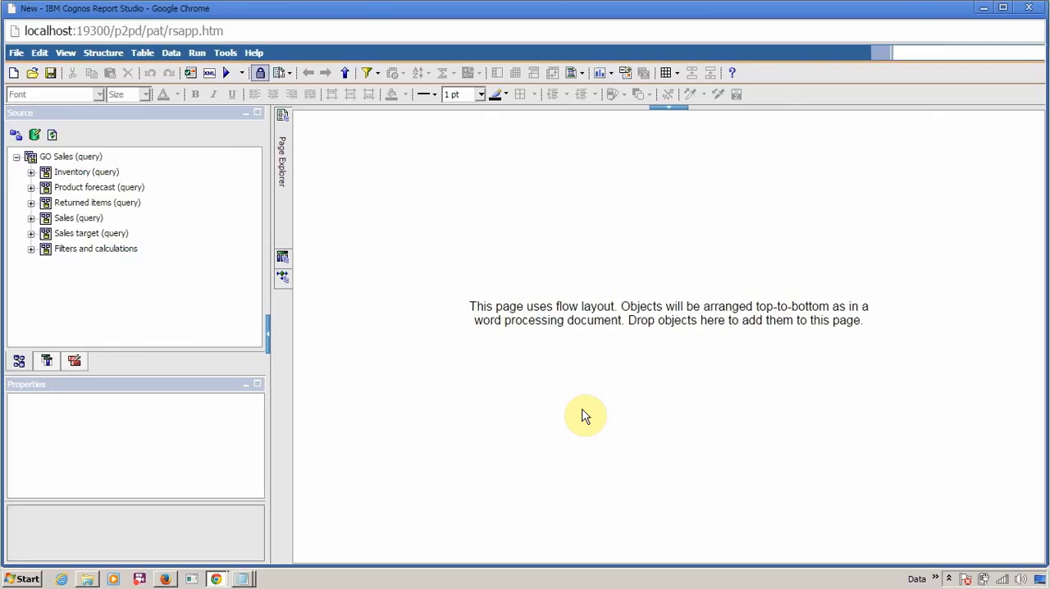
key(alt+tab)
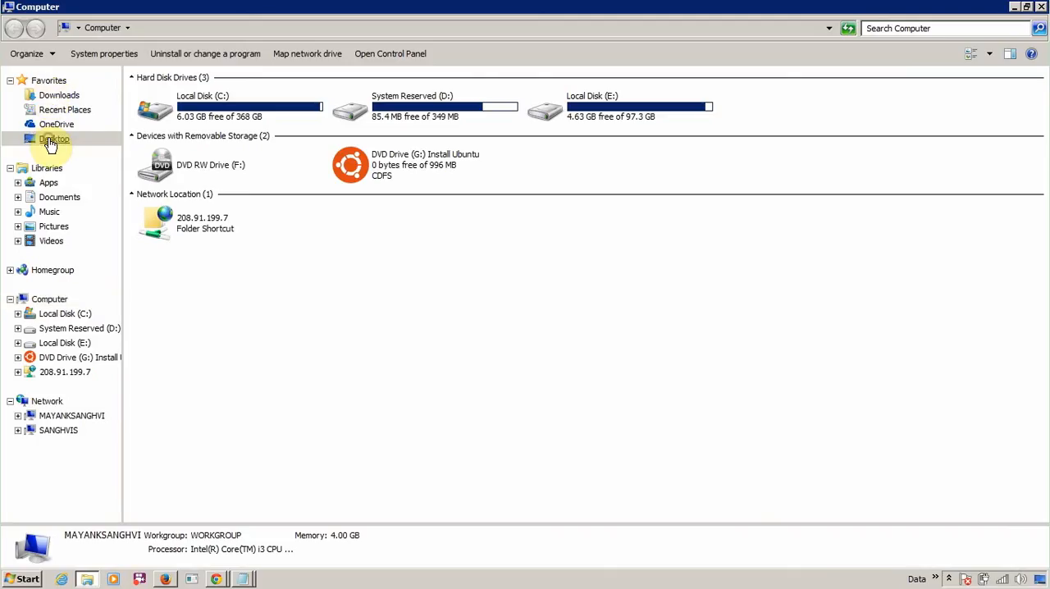
- Show the Desktop folder and open the exported 'My Report Export.txt' file
click(54, 139)
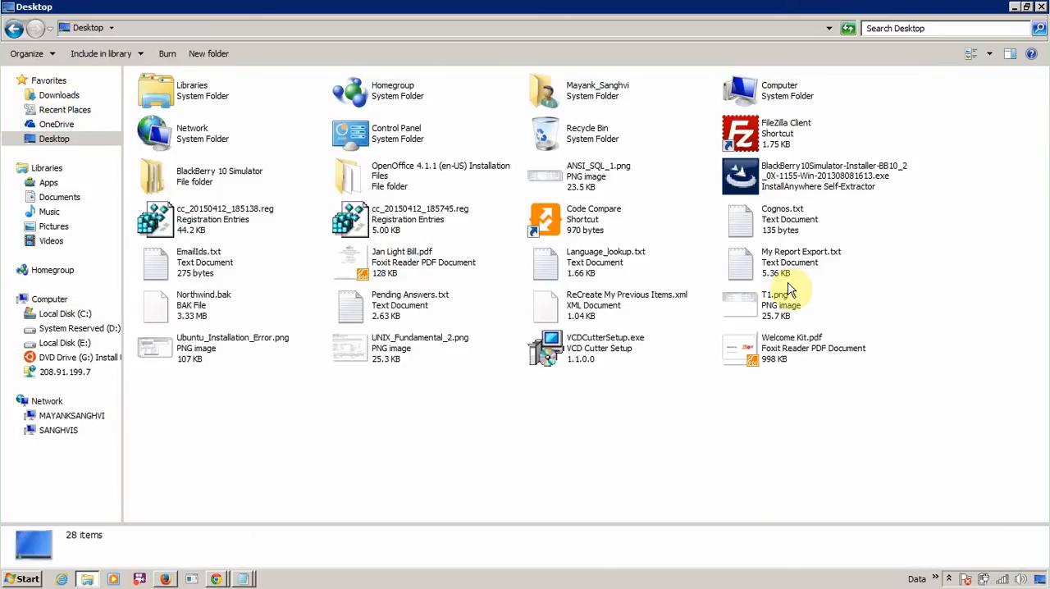
double_click(802, 263)
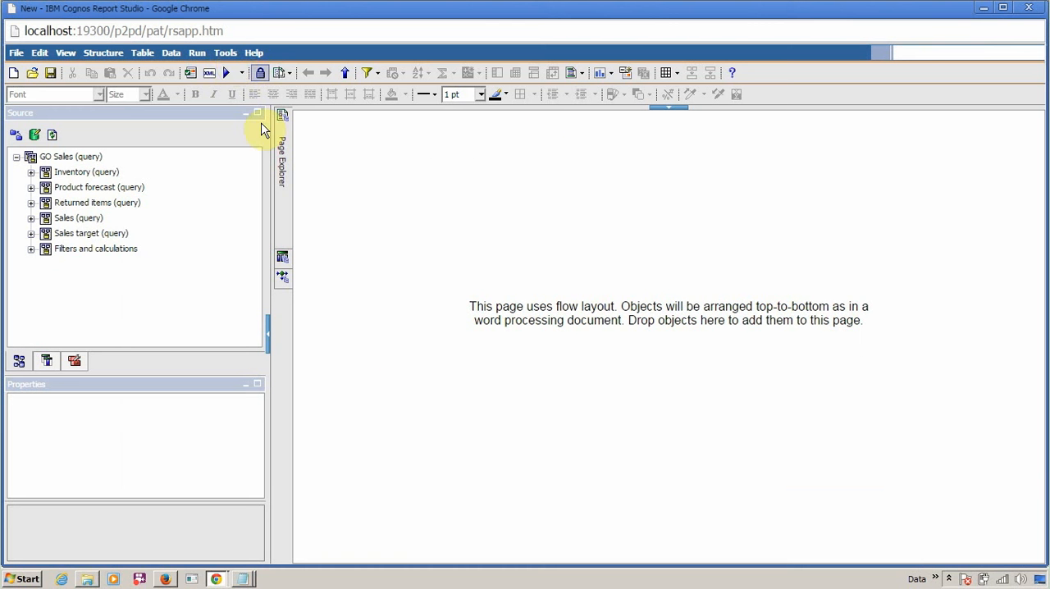
- Load the clipboard XML into the blank report via Tools > Open Report from Clipboard
click(224, 53)
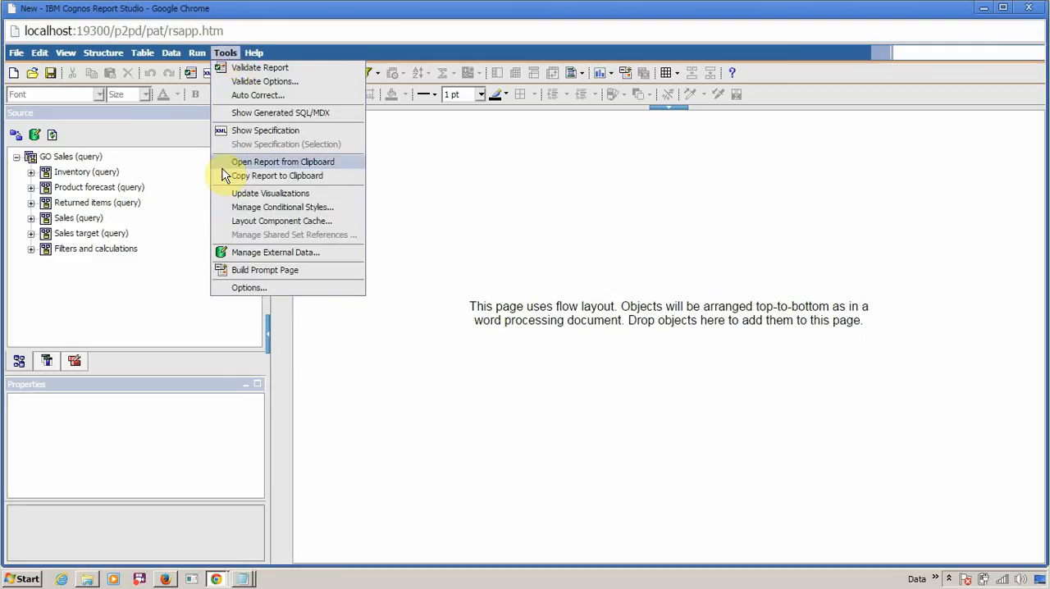
mouse_move(266, 166)
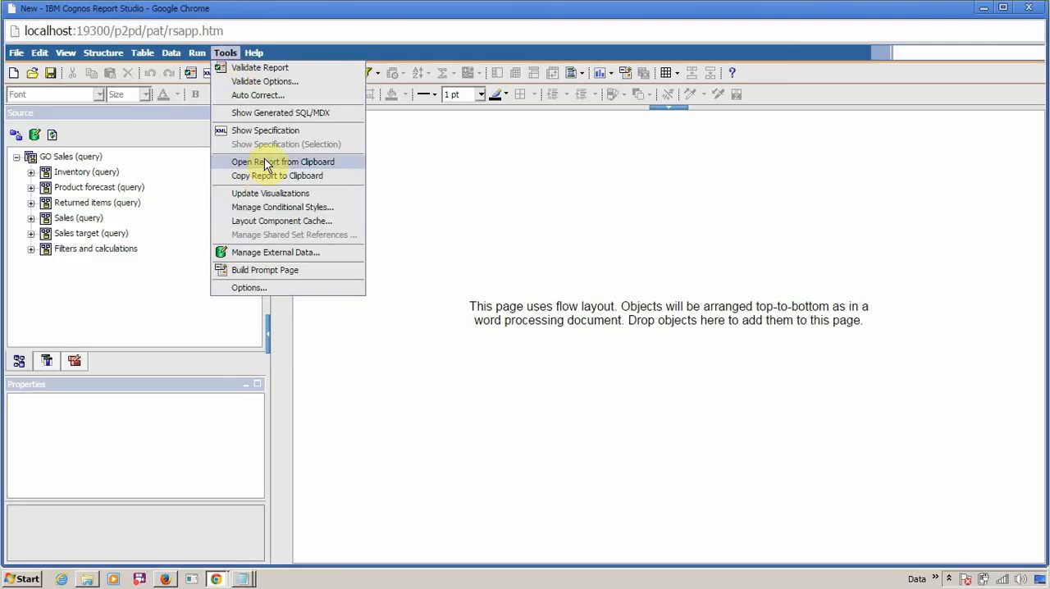
click(283, 162)
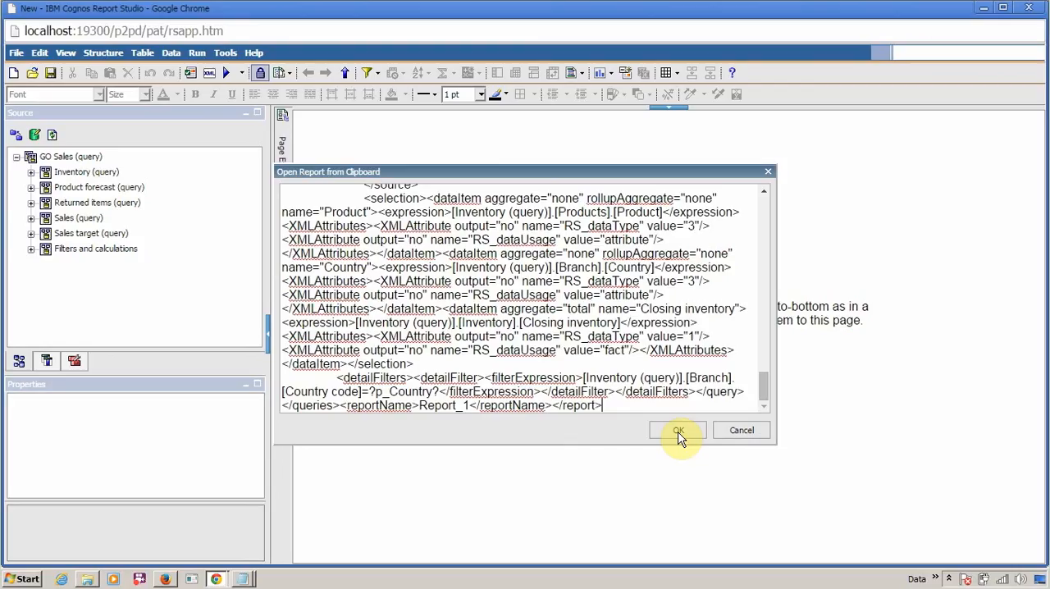
click(678, 430)
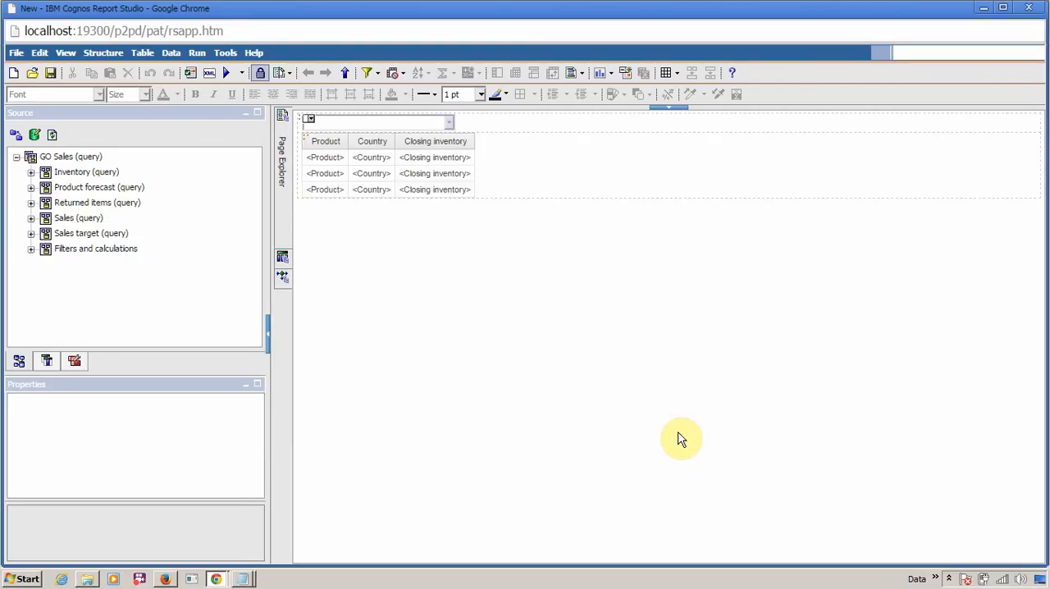